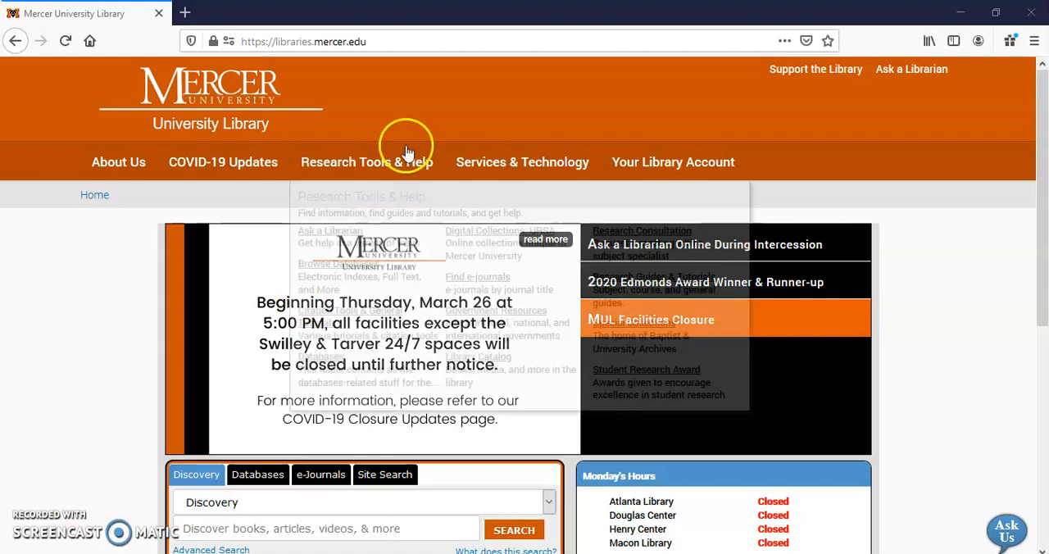
Step: From the Mercer library site, go to Research Guides & Tutorials
{"action": "left_click", "coordinate": [303, 41]}
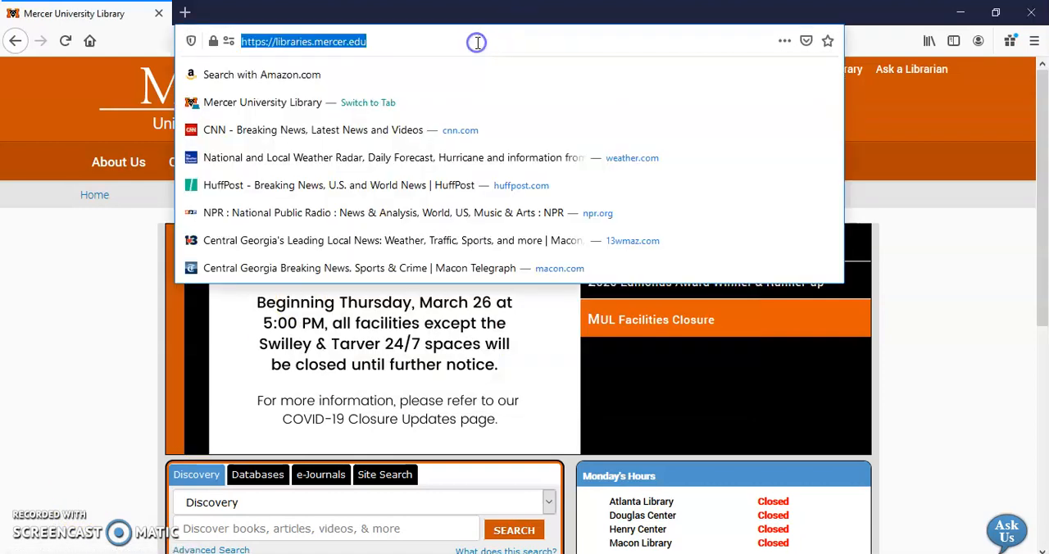
{"action": "mouse_move", "coordinate": [597, 59]}
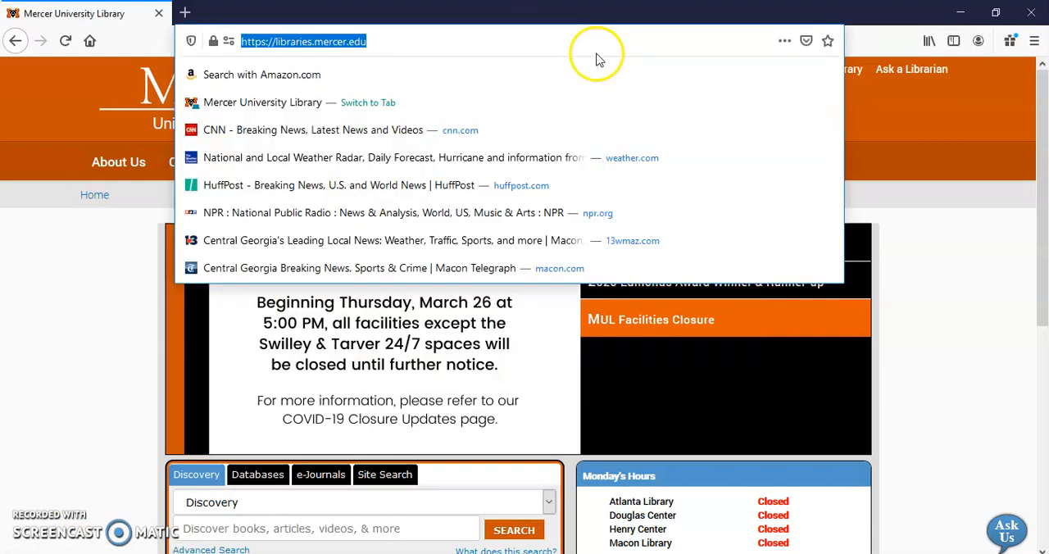
{"action": "left_click", "coordinate": [598, 52]}
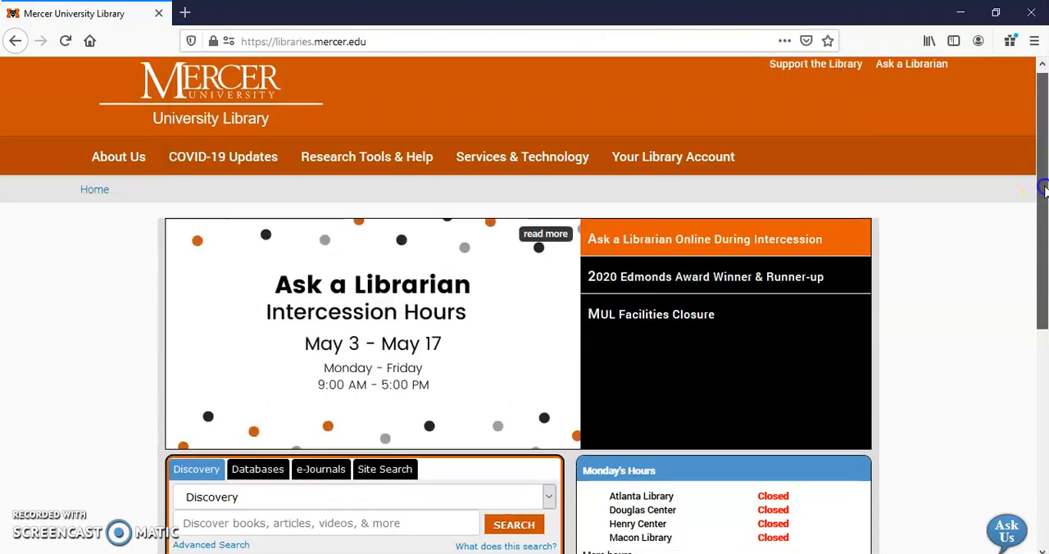
{"action": "scroll", "scroll_direction": "down", "scroll_amount": 3}
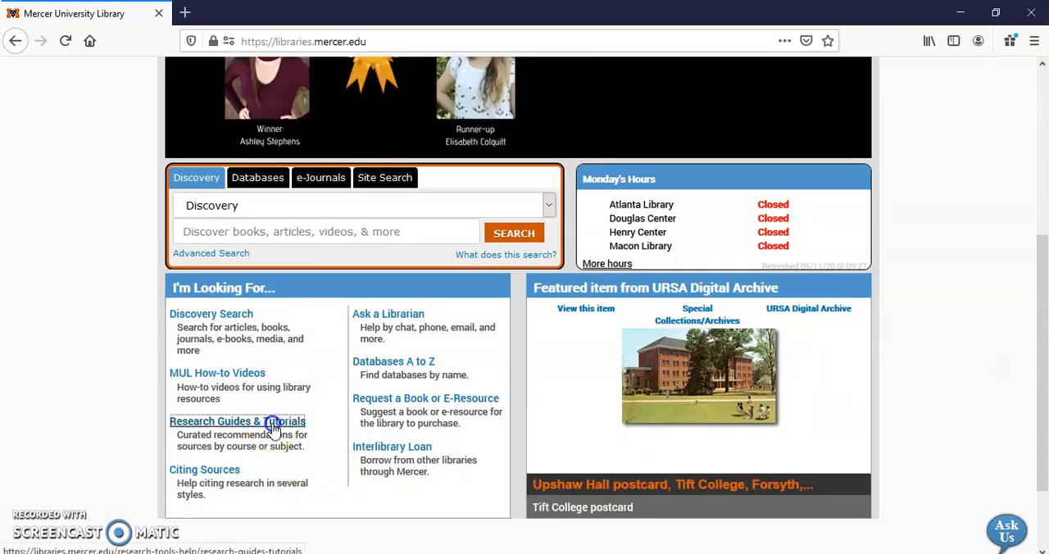
{"action": "left_click", "coordinate": [236, 419]}
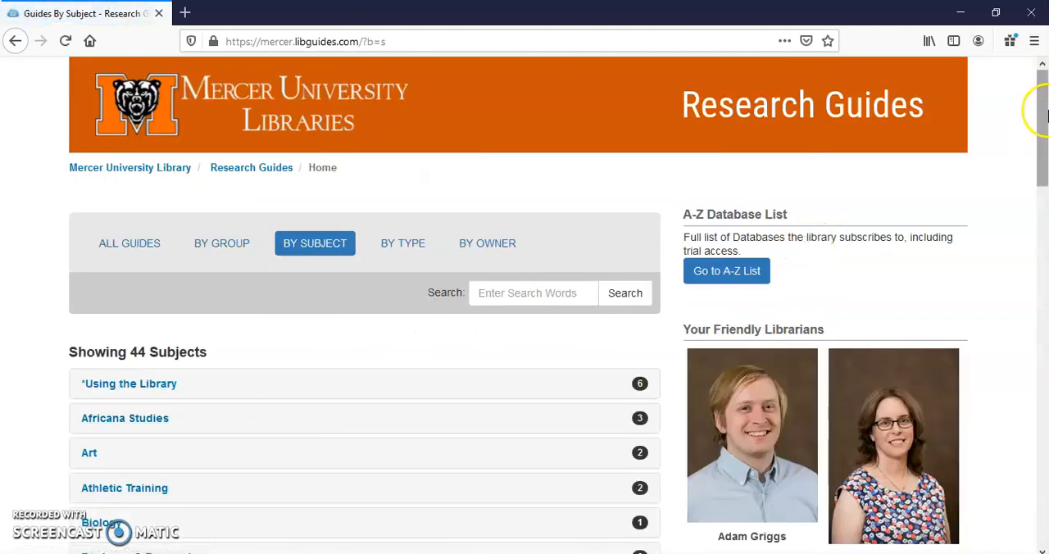
Step: Expand the Chemistry subject and open the Chemistry research guide's Library Databases page
{"action": "scroll", "scroll_direction": "down", "scroll_amount": 3}
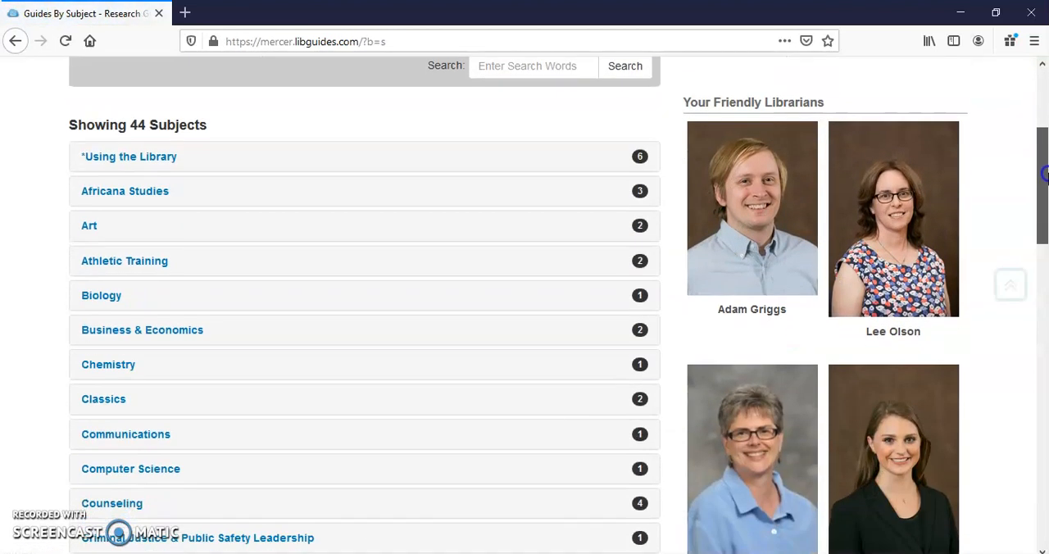
{"action": "scroll", "scroll_direction": "down", "scroll_amount": 3}
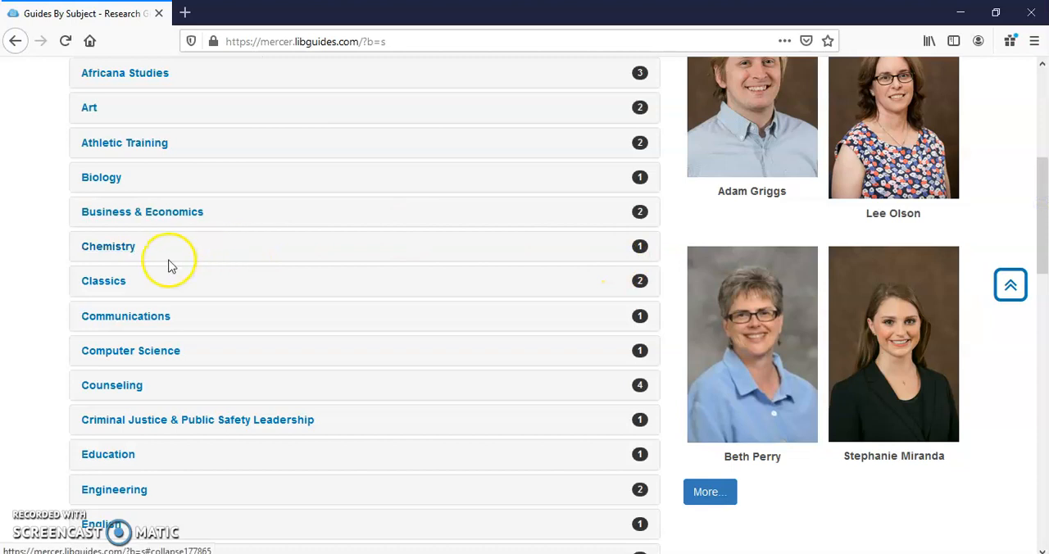
{"action": "left_click", "coordinate": [108, 246]}
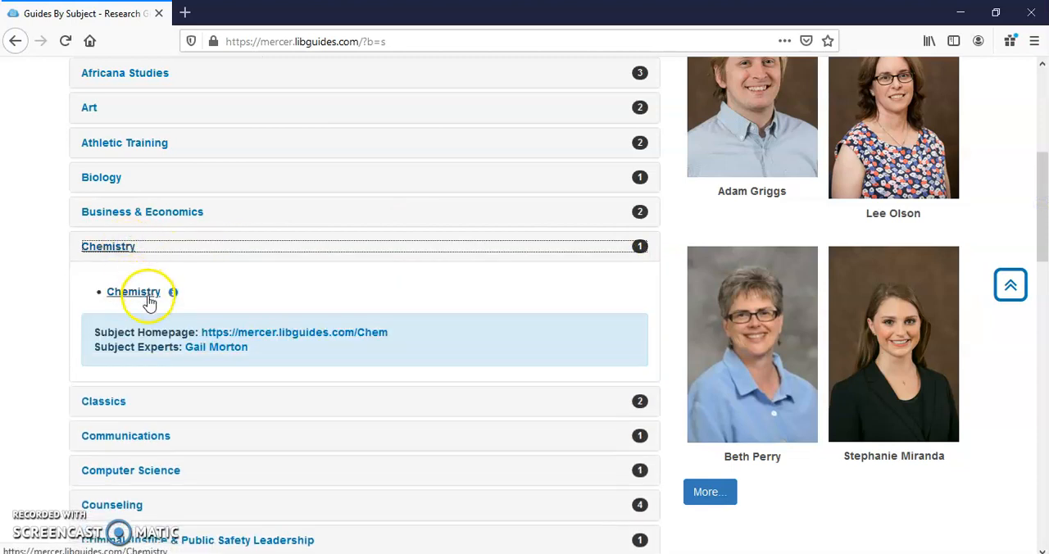
{"action": "left_click", "coordinate": [135, 292]}
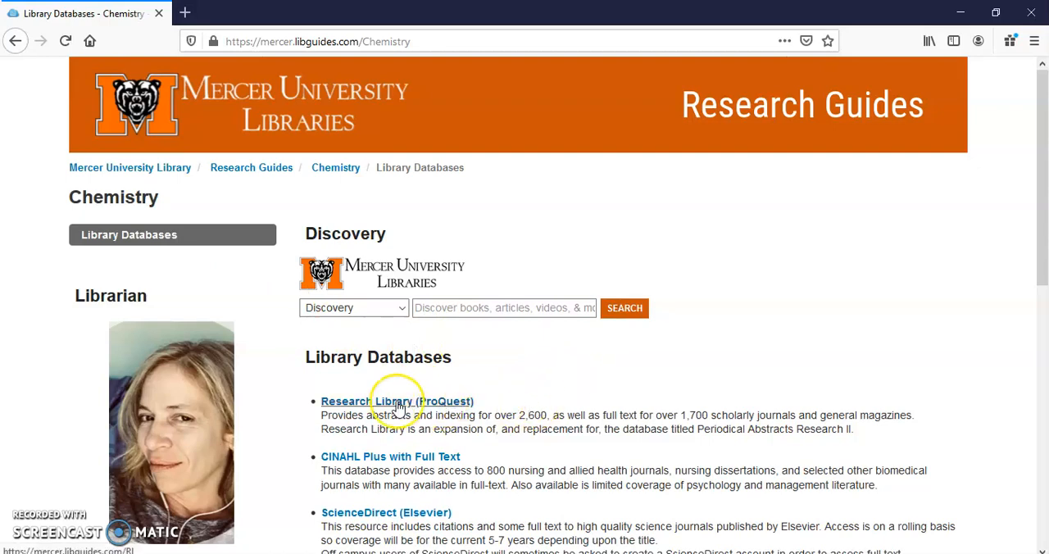
Step: Open the Research Library (ProQuest) database, reaching its Advanced Search page
{"action": "left_click", "coordinate": [397, 400]}
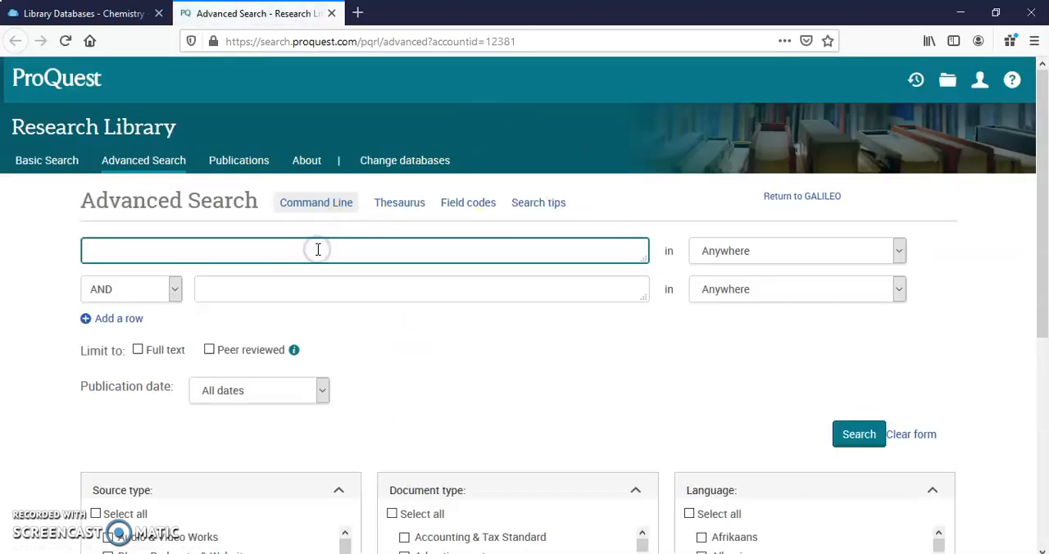
Step: Run an Advanced Search for 'plastic and degradation', returning 25,235 results
{"action": "type", "text": "plastic and degradation"}
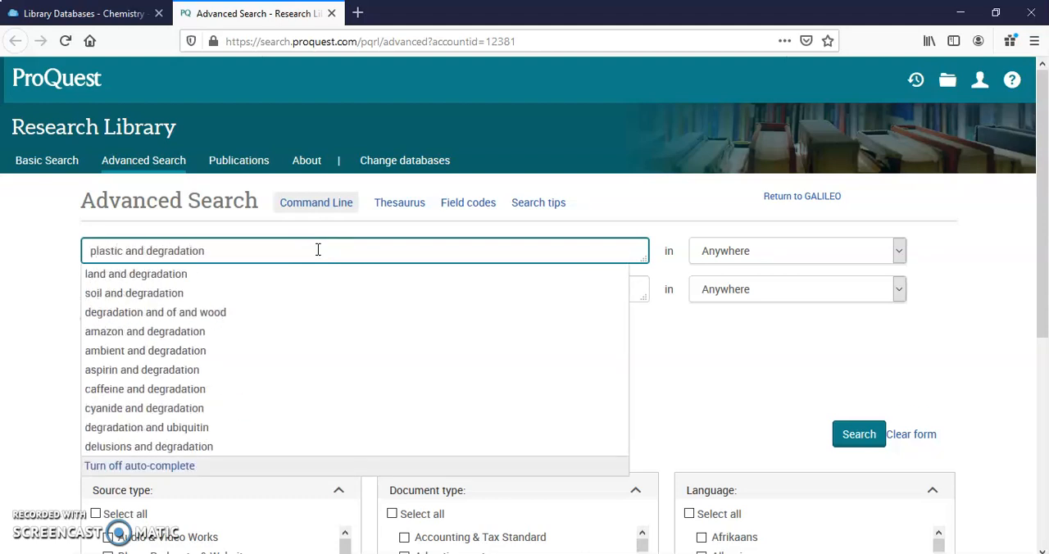
{"action": "left_click", "coordinate": [859, 433]}
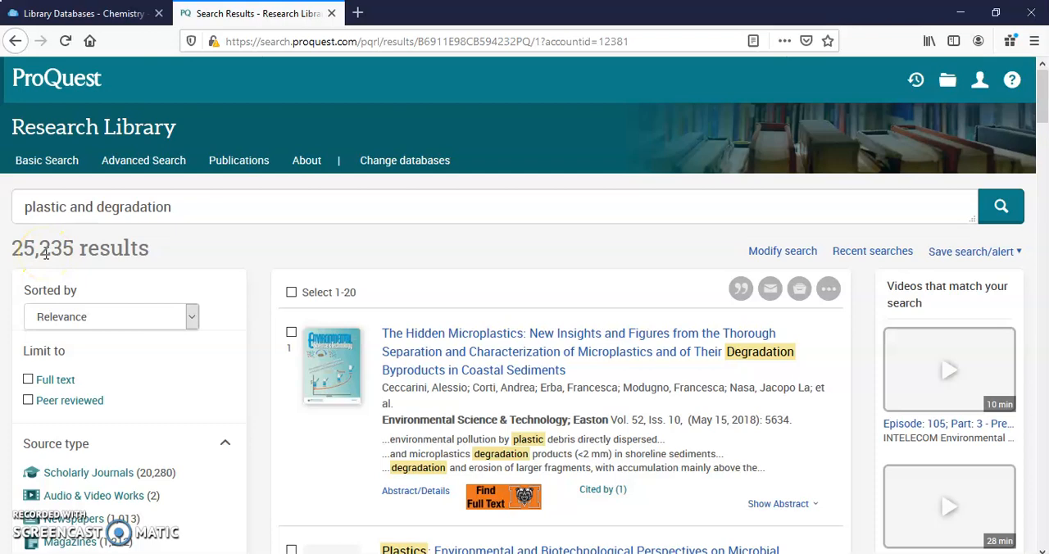
{"action": "mouse_move", "coordinate": [214, 218]}
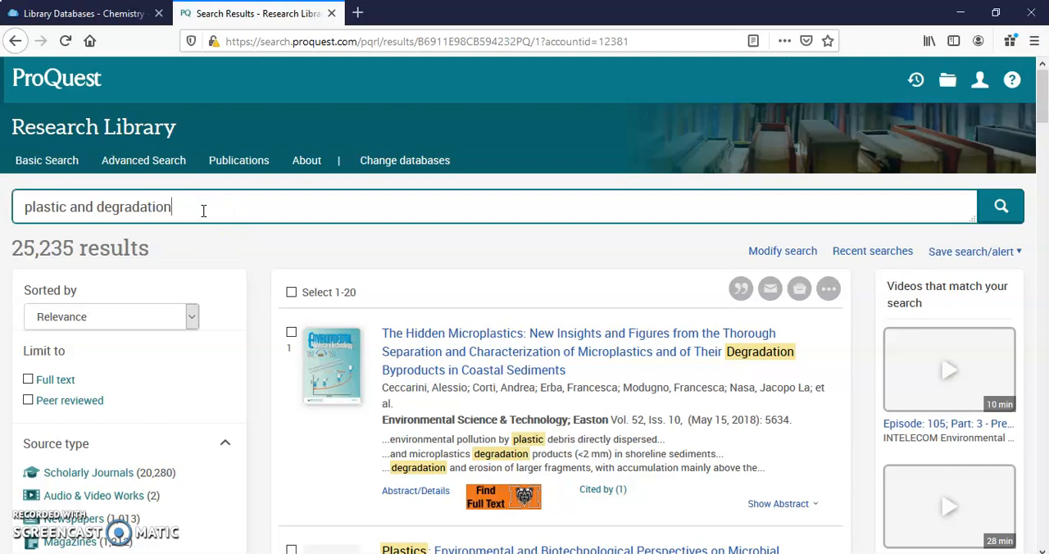
Step: Extend the query with 'and open seas', then change it to 'oceans' and rerun
{"action": "type", "text": "and"}
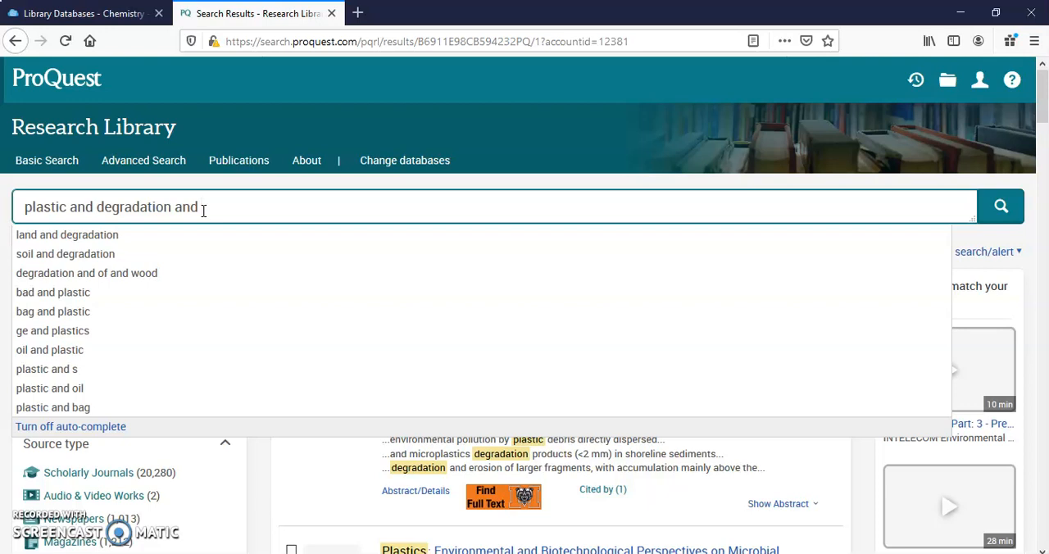
{"action": "type", "text": "open seas"}
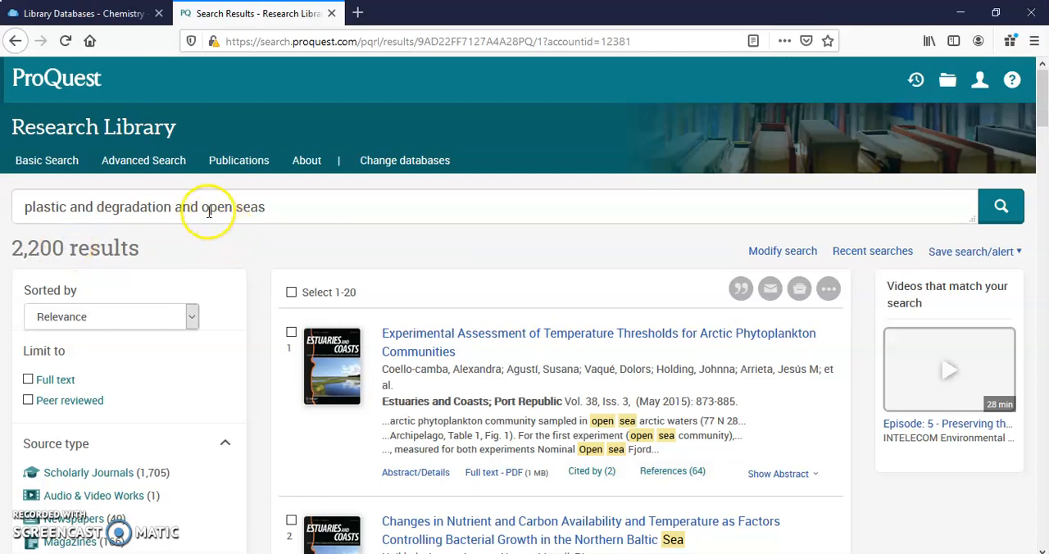
{"action": "double_click", "coordinate": [233, 206]}
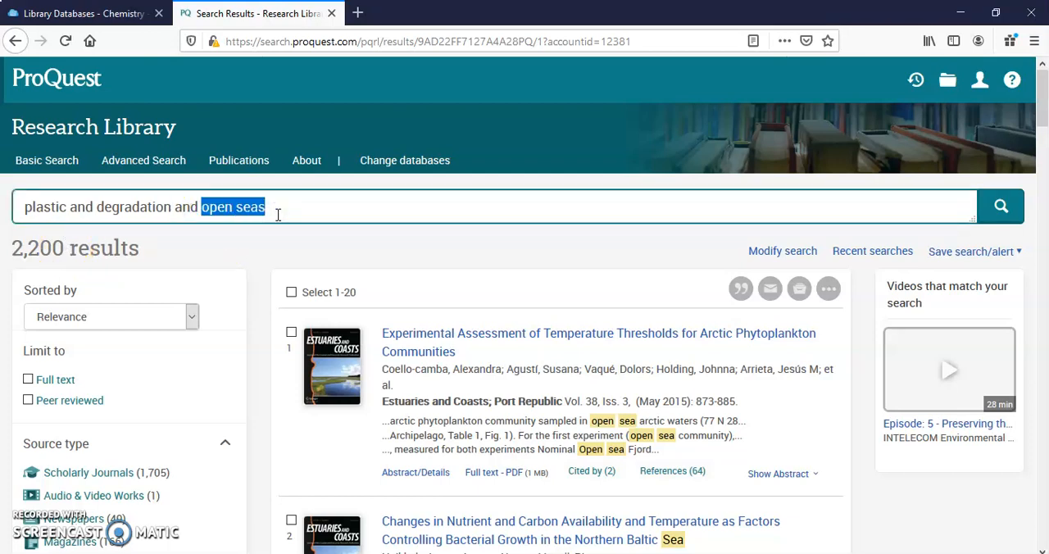
{"action": "type", "text": "oceans"}
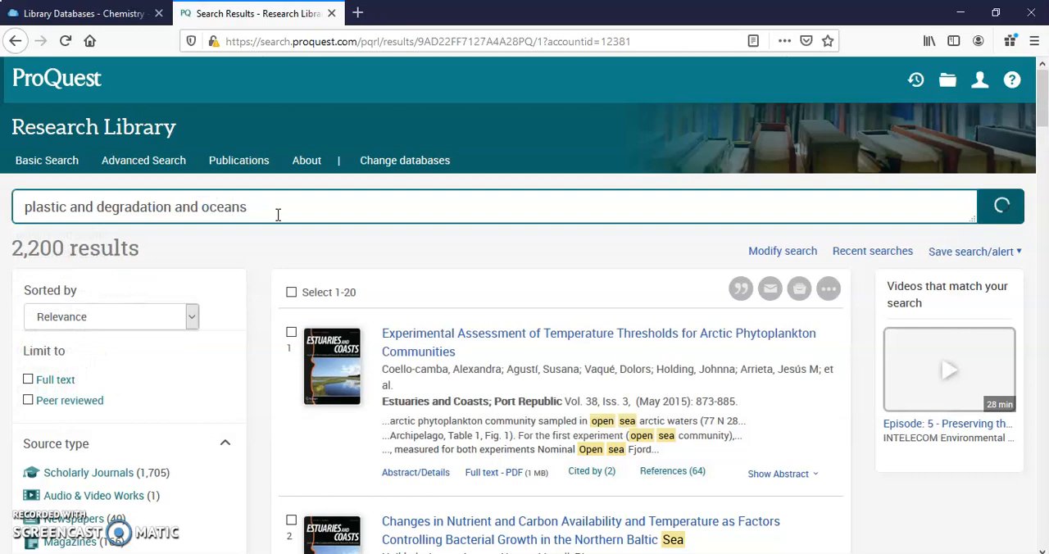
{"action": "left_click", "coordinate": [1000, 206]}
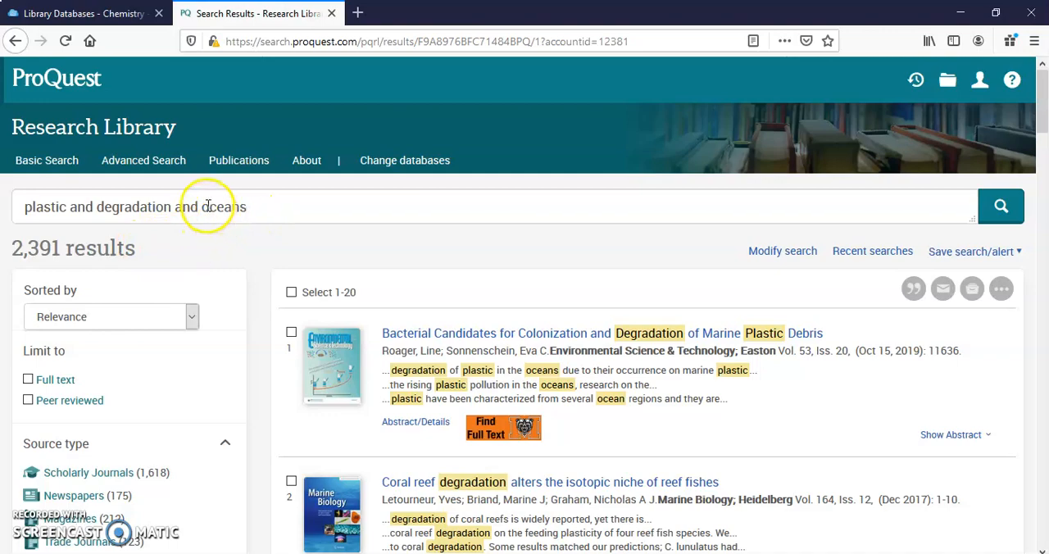
Step: Replace 'oceans' with 'water' and rerun, getting 17,161 results
{"action": "double_click", "coordinate": [223, 207]}
{"action": "type", "text": "water"}
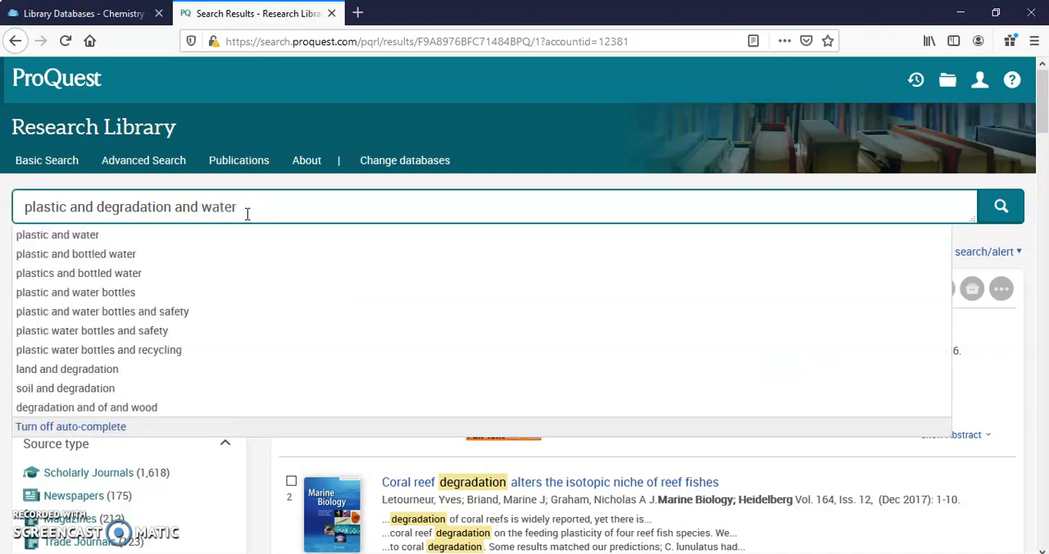
{"action": "left_click", "coordinate": [1000, 206]}
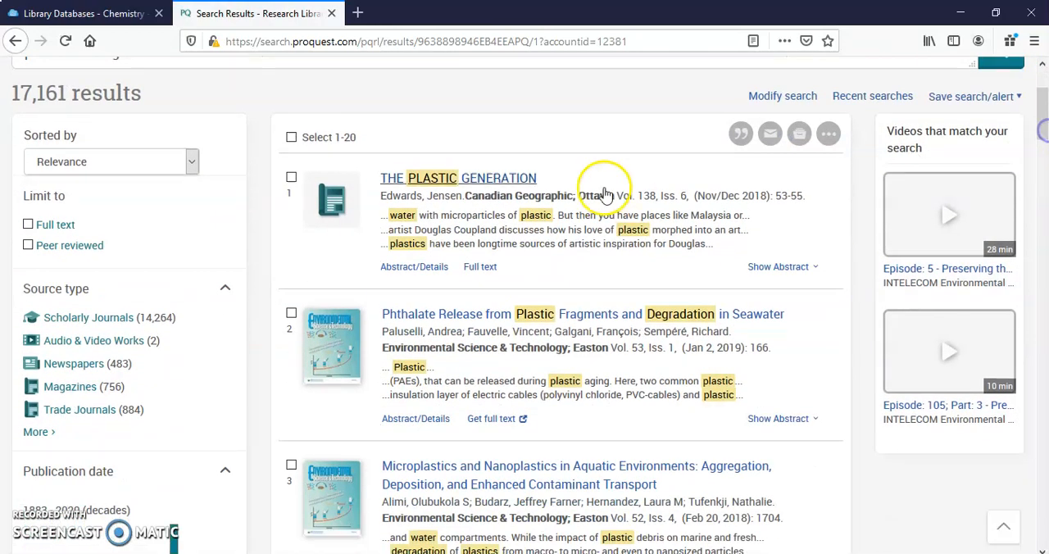
{"action": "mouse_move", "coordinate": [56, 225]}
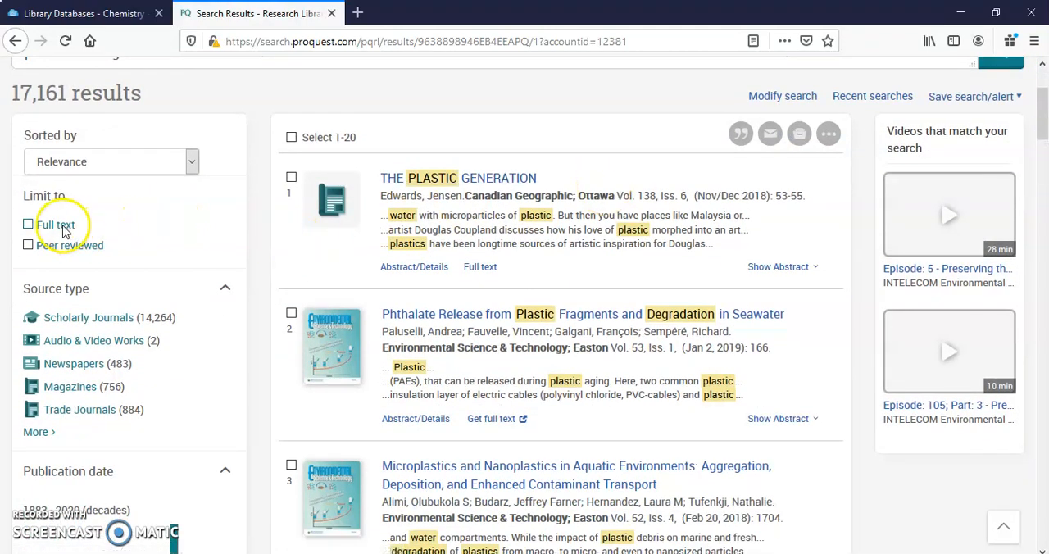
Step: Limit results to Full text and Peer reviewed, leaving 13,000 results
{"action": "left_click", "coordinate": [28, 223]}
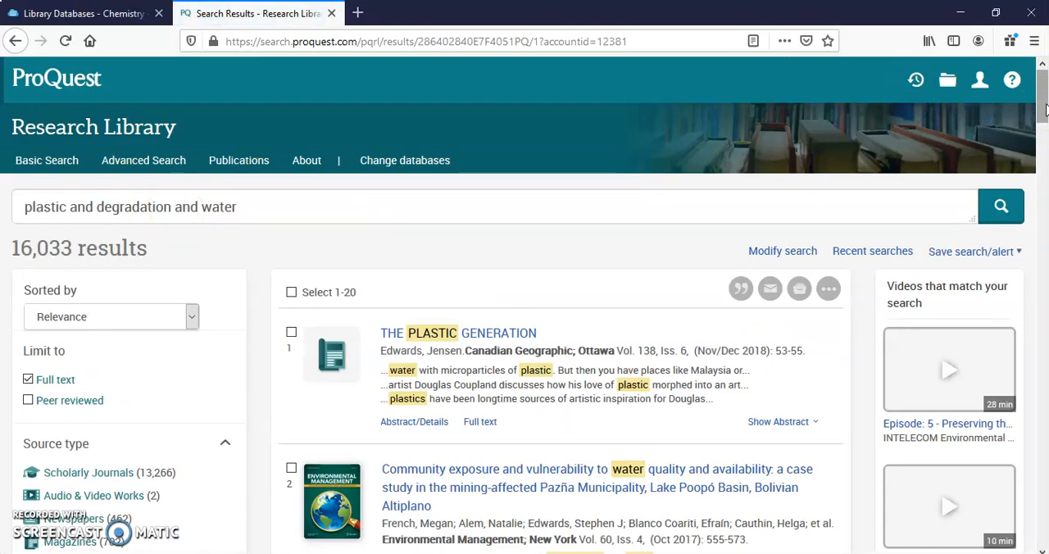
{"action": "scroll", "scroll_direction": "down", "scroll_amount": 3}
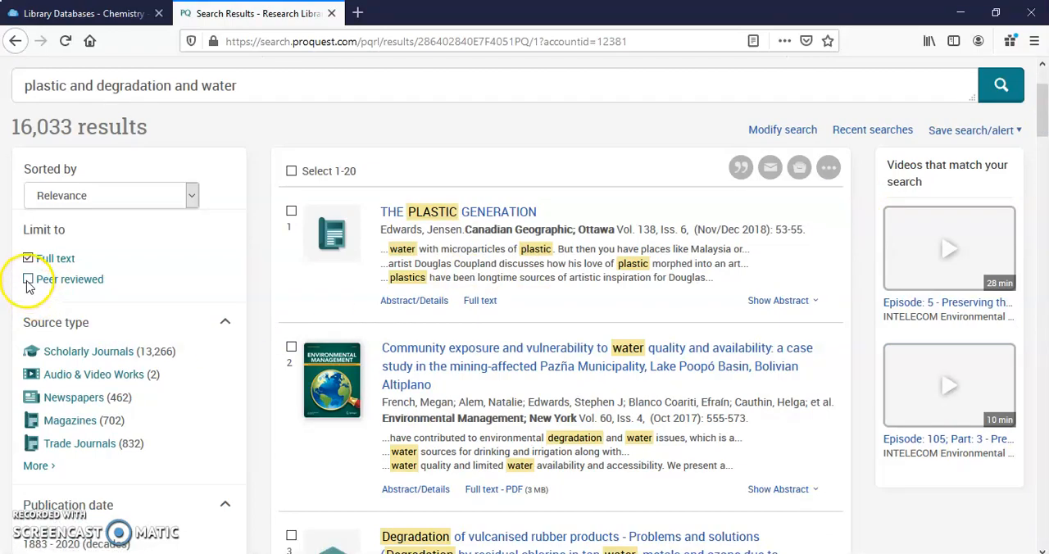
{"action": "left_click", "coordinate": [28, 278]}
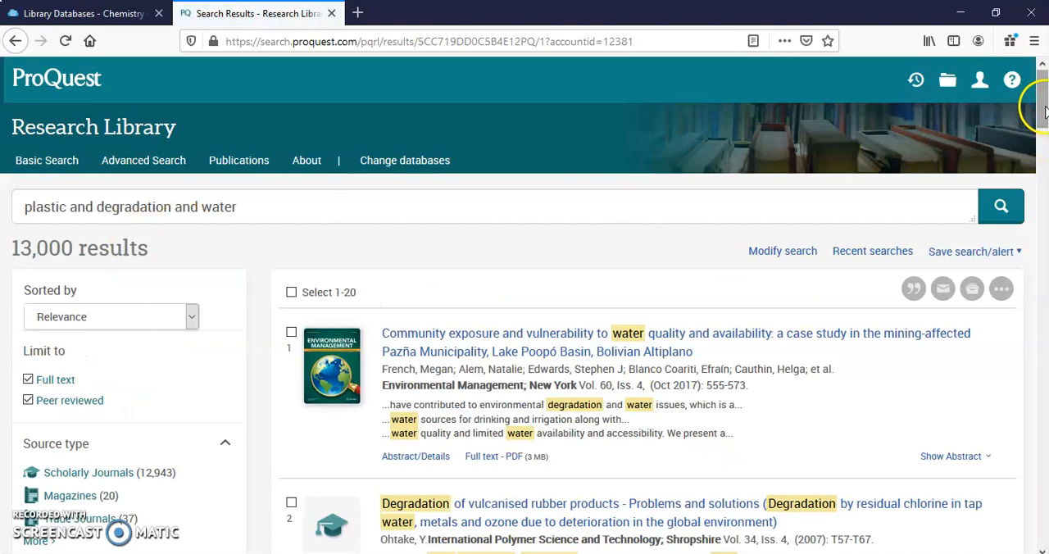
{"action": "scroll", "scroll_direction": "down", "scroll_amount": 3}
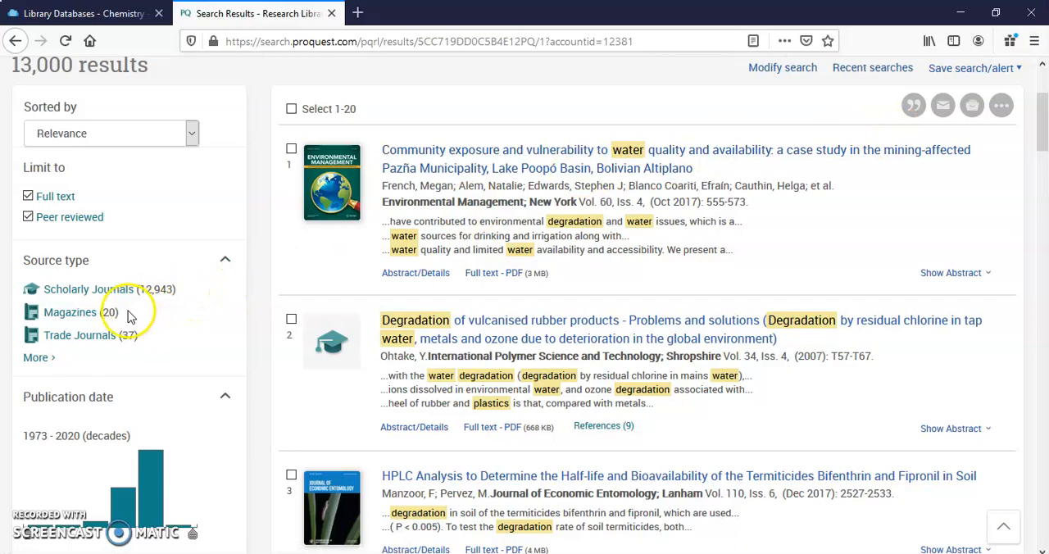
{"action": "mouse_move", "coordinate": [151, 334]}
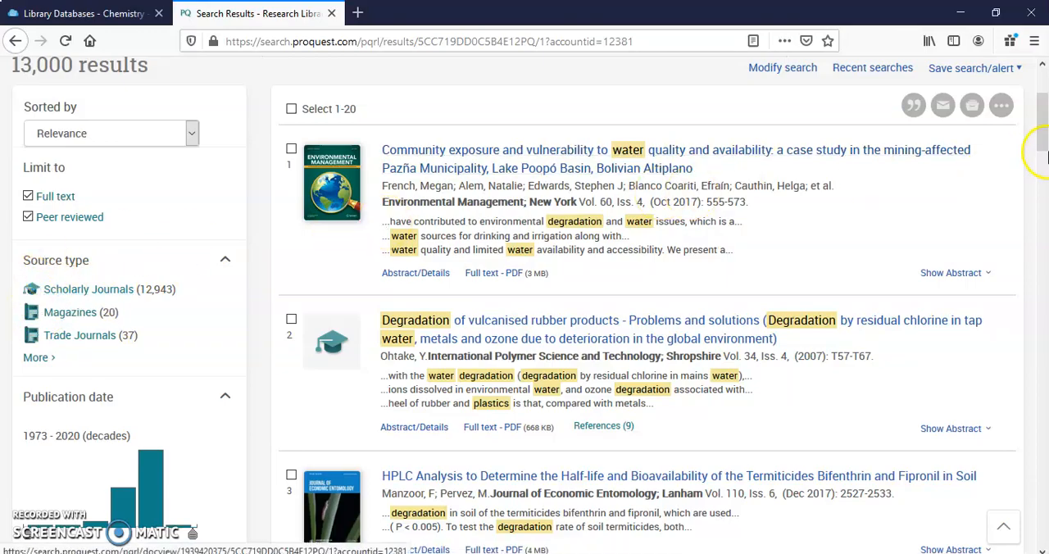
Step: Open the Full text - PDF of Ohtake's 'Degradation of vulcanised rubber products' article
{"action": "scroll", "scroll_direction": "down", "scroll_amount": 3}
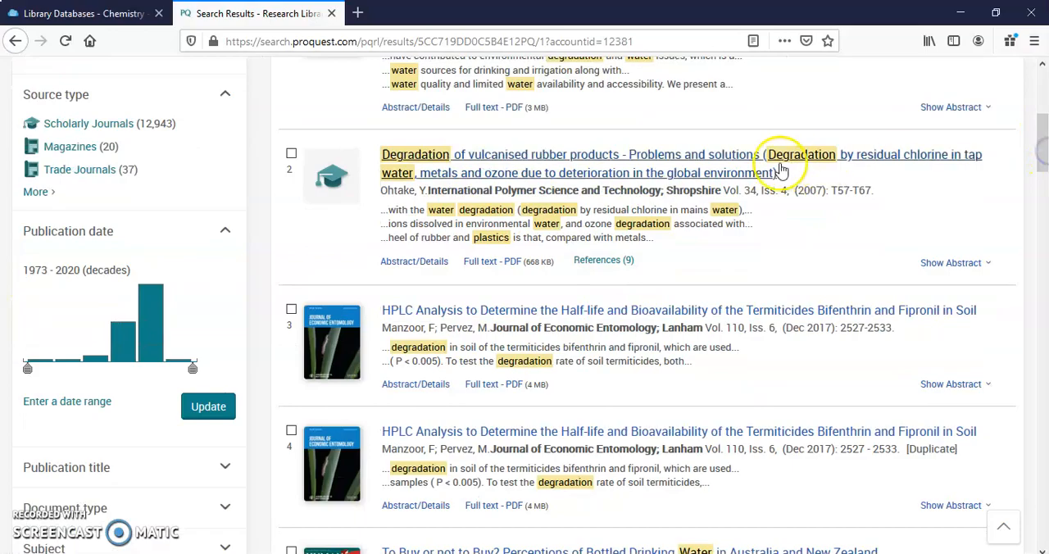
{"action": "mouse_move", "coordinate": [509, 270]}
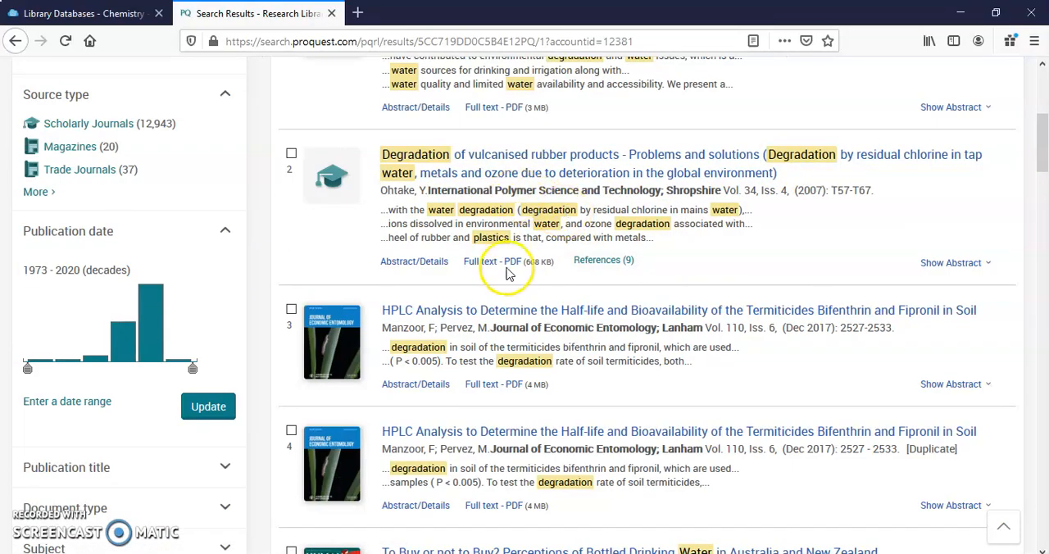
{"action": "left_click", "coordinate": [492, 263]}
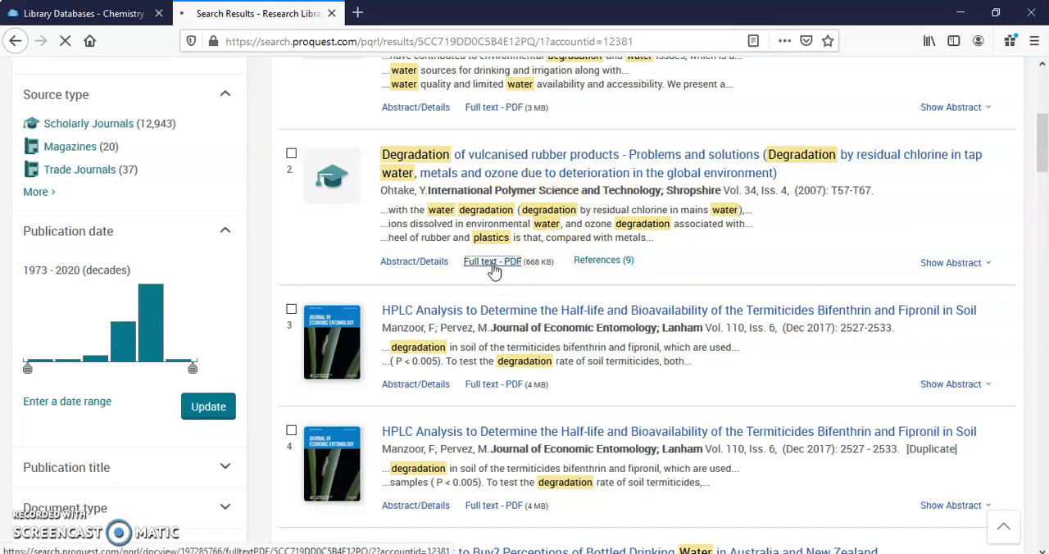
{"action": "left_click", "coordinate": [492, 262]}
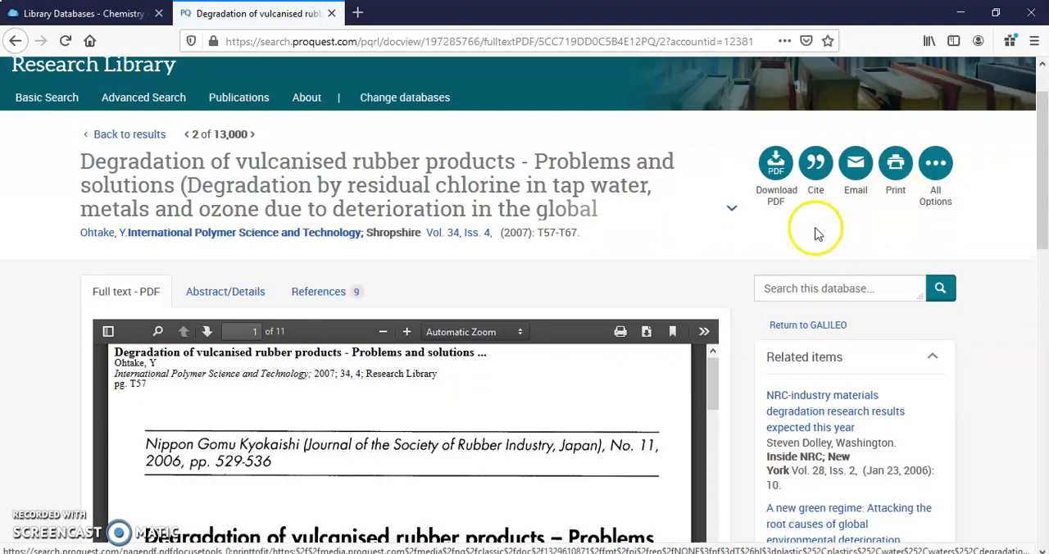
{"action": "mouse_move", "coordinate": [775, 164]}
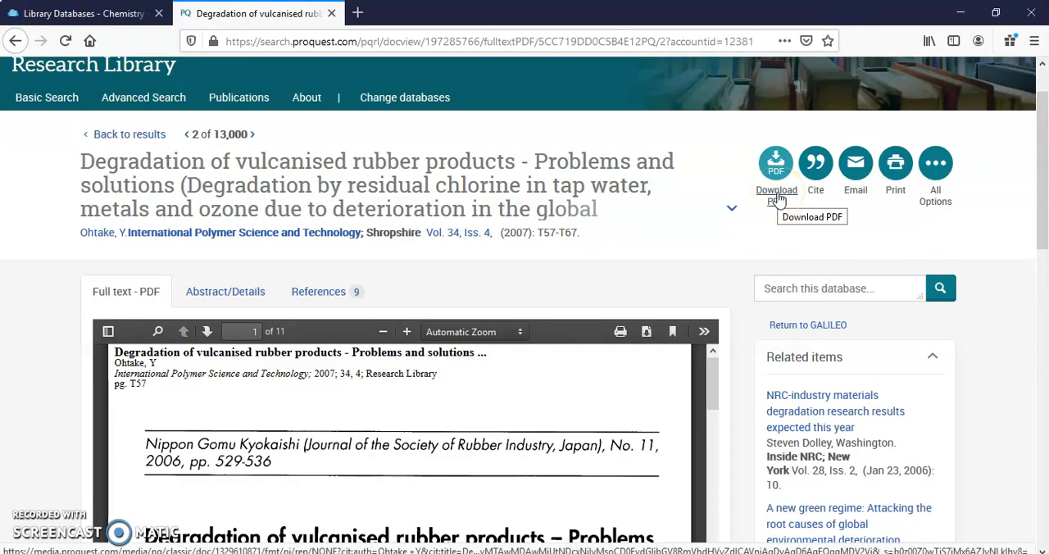
{"action": "mouse_move", "coordinate": [817, 163]}
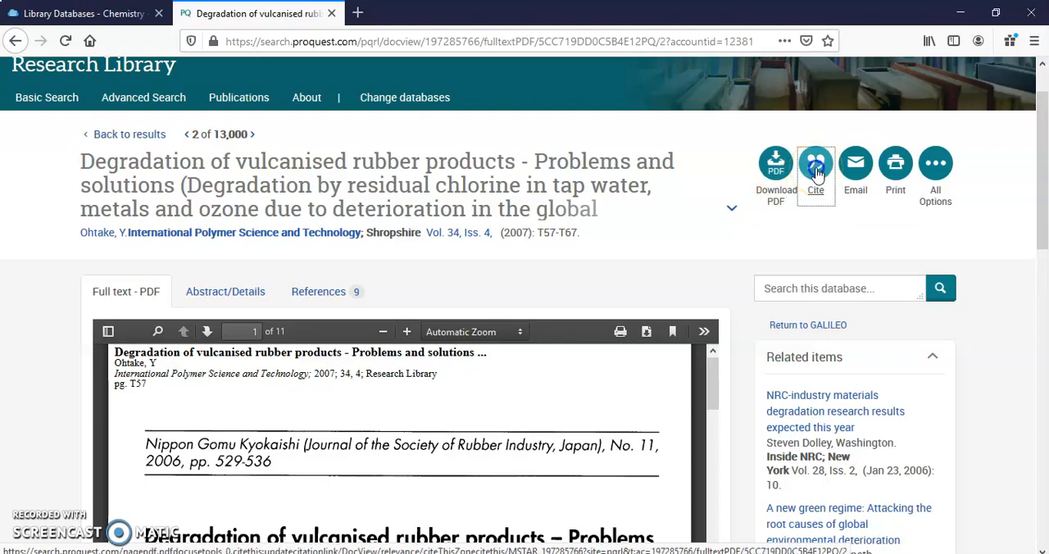
Step: Generate the citation in Council of Science Editors - CSE 7th, Citation-Sequence style, then close it
{"action": "left_click", "coordinate": [816, 162]}
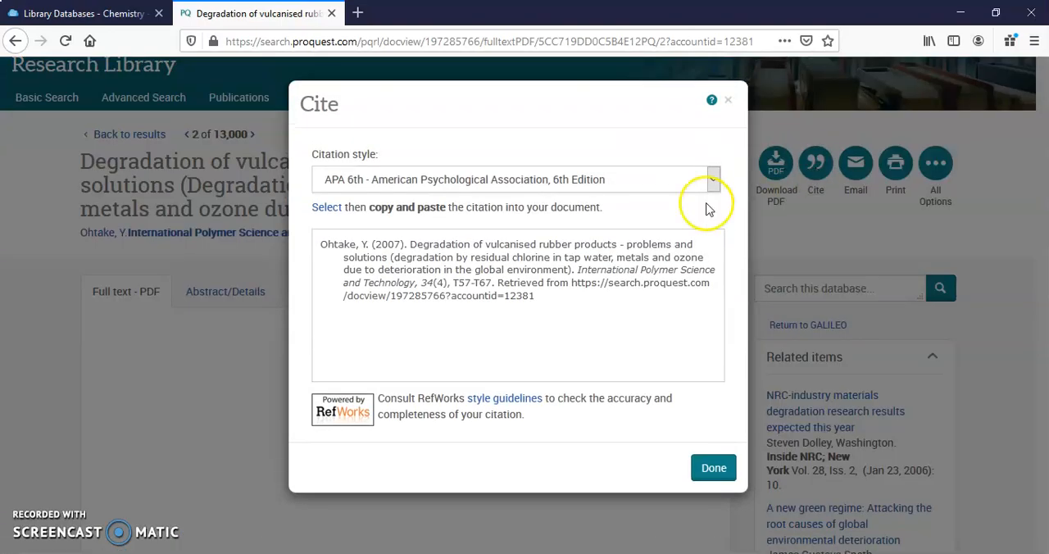
{"action": "mouse_move", "coordinate": [713, 180]}
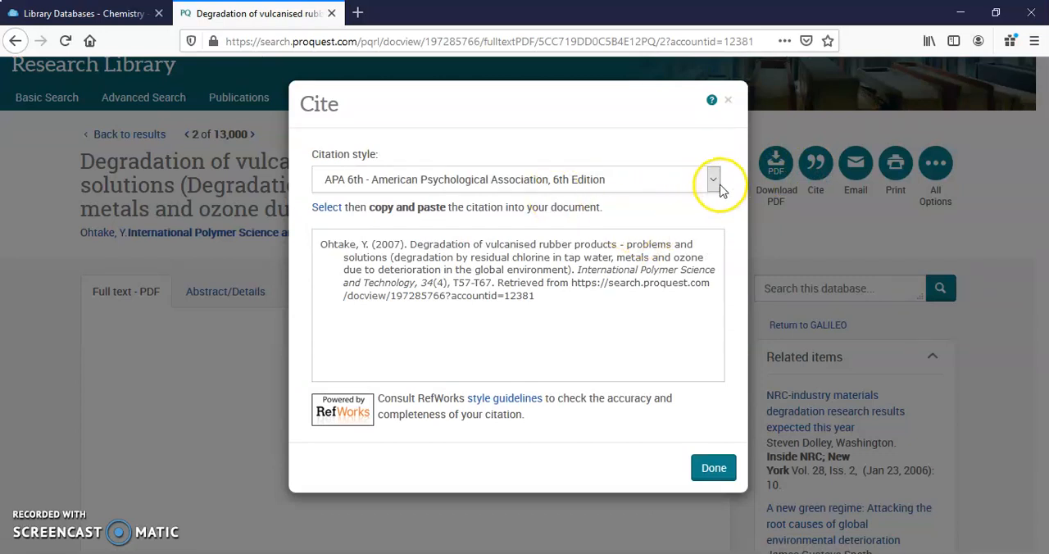
{"action": "left_click", "coordinate": [712, 180]}
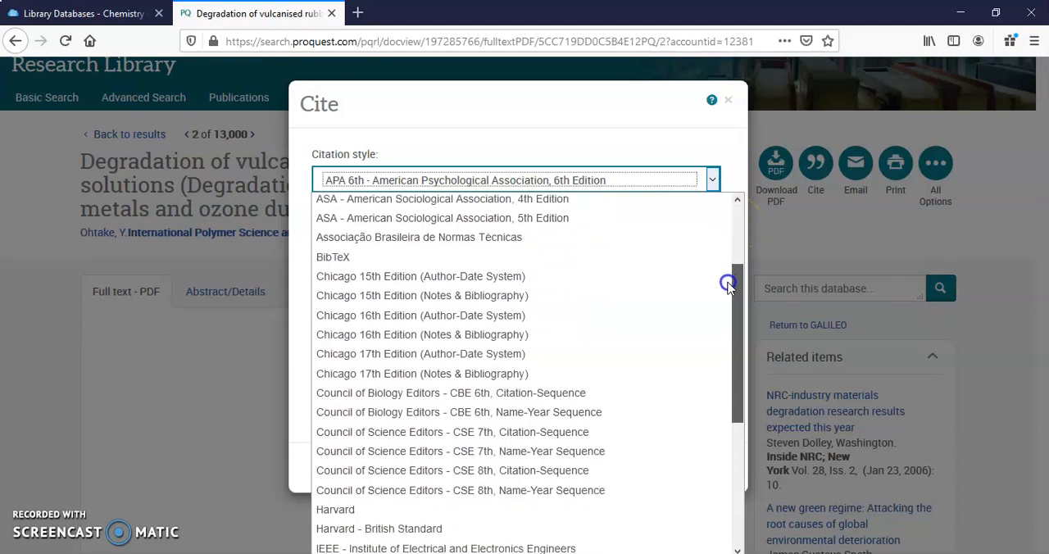
{"action": "scroll", "scroll_direction": "down", "scroll_amount": 3}
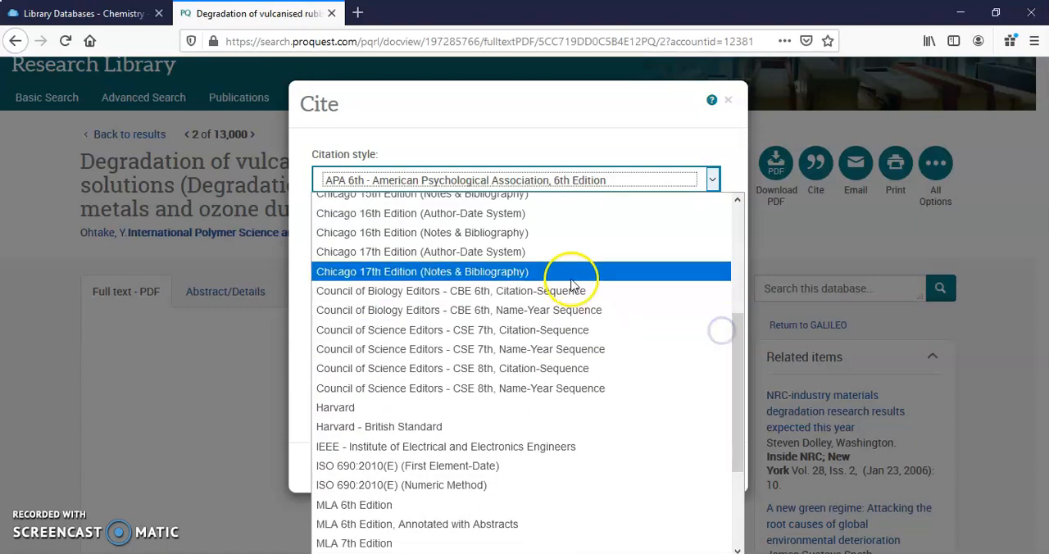
{"action": "mouse_move", "coordinate": [459, 387]}
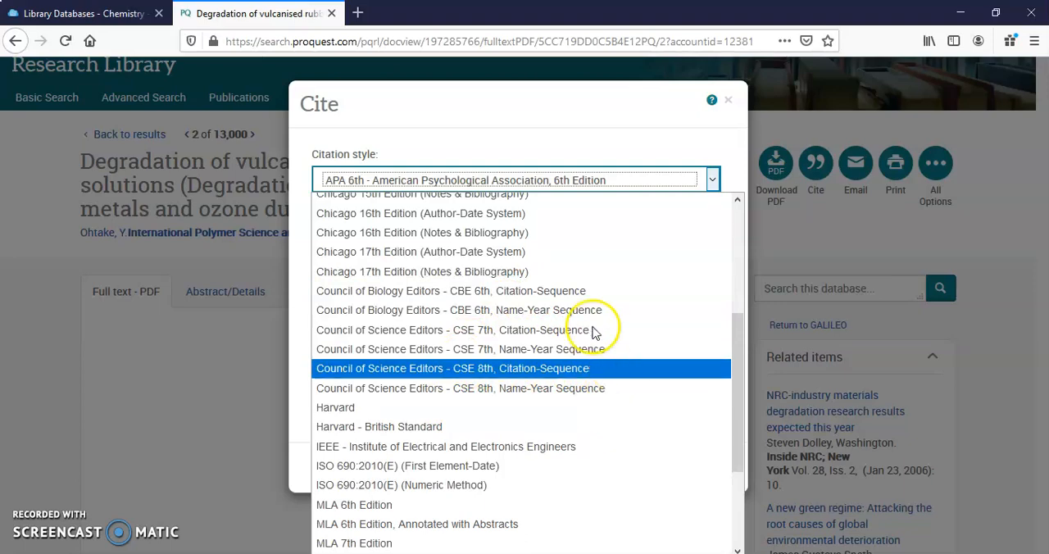
{"action": "mouse_move", "coordinate": [538, 330]}
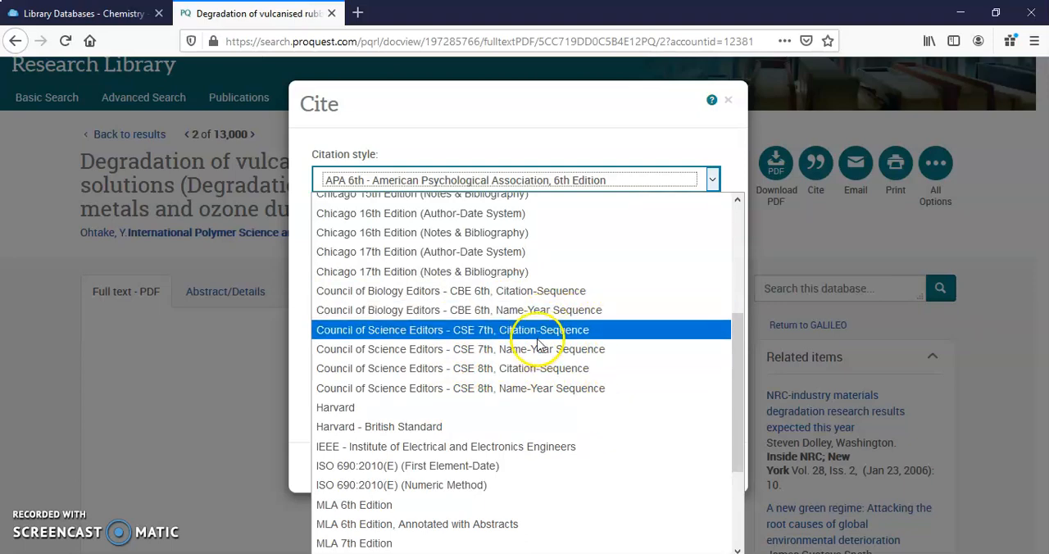
{"action": "left_click", "coordinate": [449, 329]}
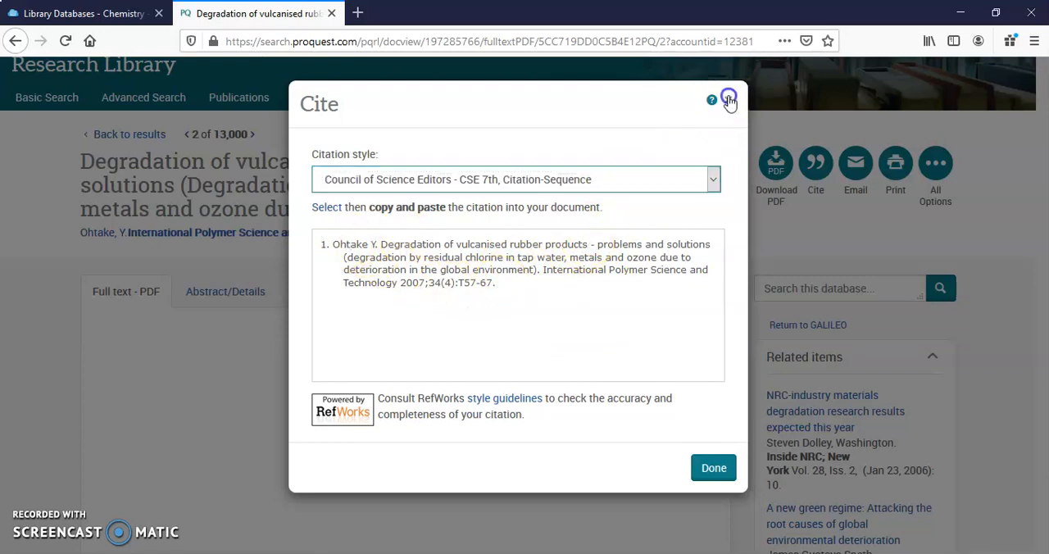
{"action": "left_click", "coordinate": [728, 98]}
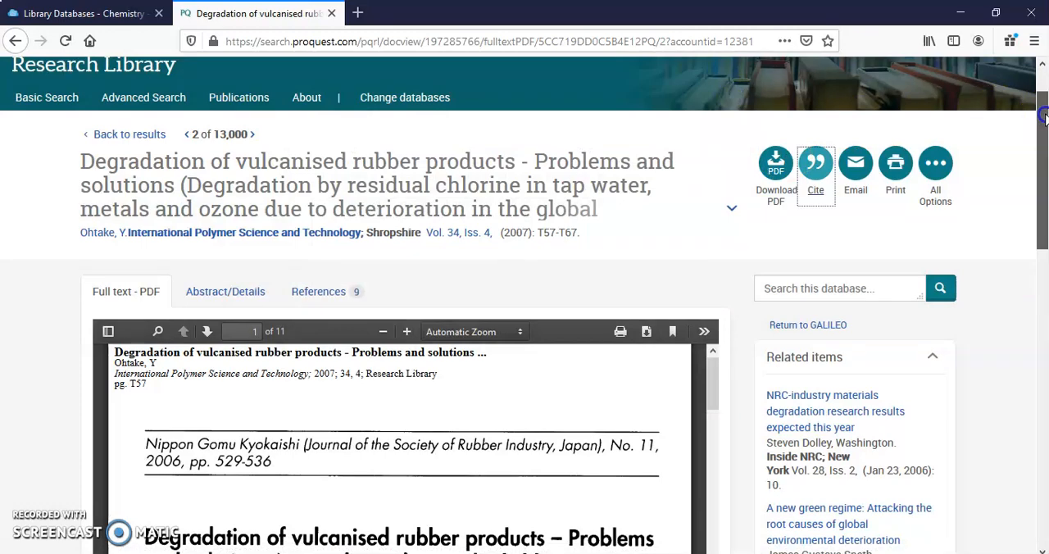